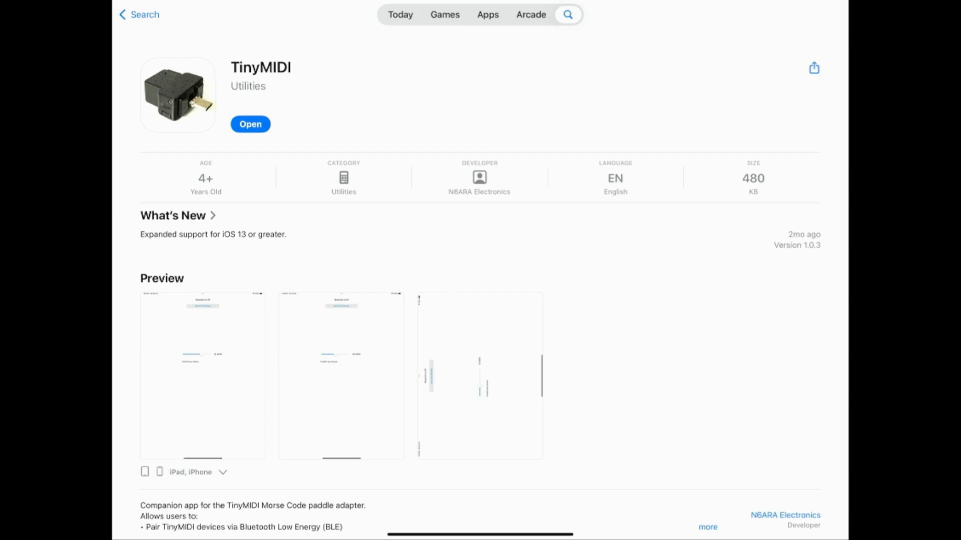
Step: Launch TinyMIDI from its App Store page to see the discovered TinyMIDI_4CCF adapter
{"action": "left_click", "coordinate": [250, 124]}
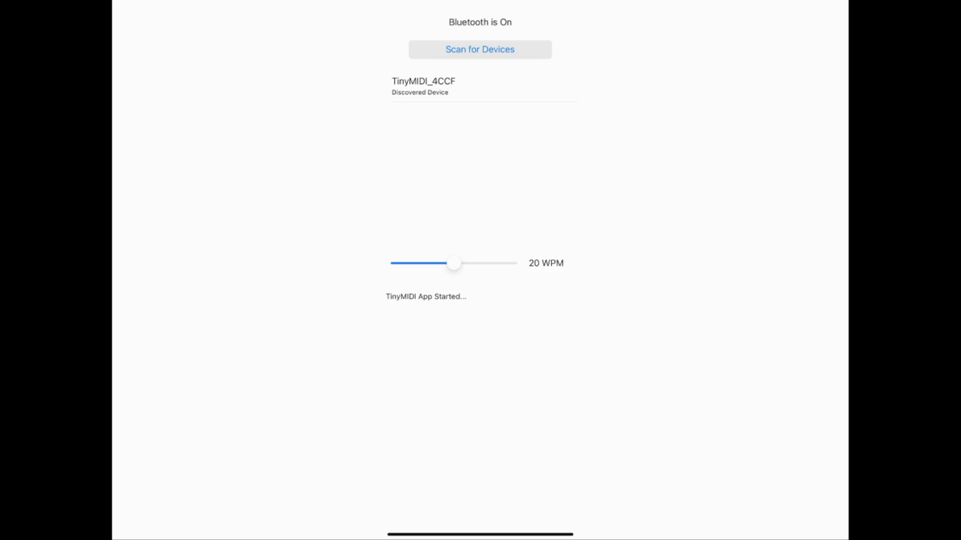
Step: Connect to TinyMIDI_4CCF and accept the Bluetooth pairing request
{"action": "left_click", "coordinate": [423, 85]}
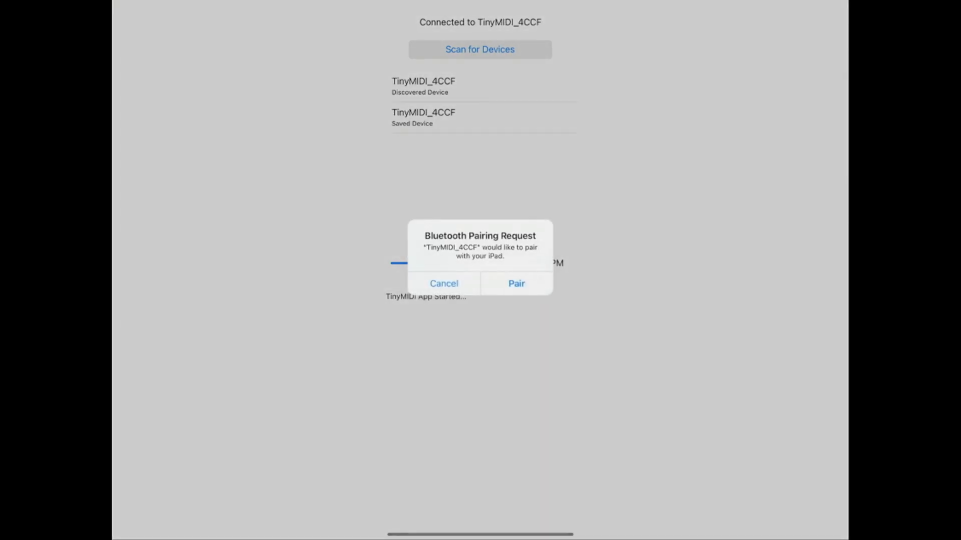
{"action": "left_click", "coordinate": [516, 283]}
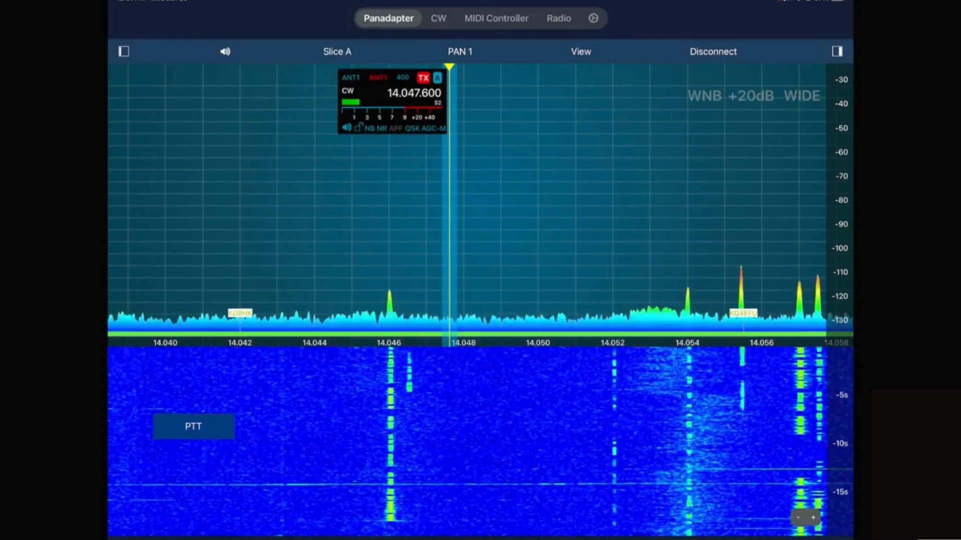
Step: In Tools > MIDI Controller, keep TinyMIDI_4CCF as the MIDI device
{"action": "left_click", "coordinate": [496, 18]}
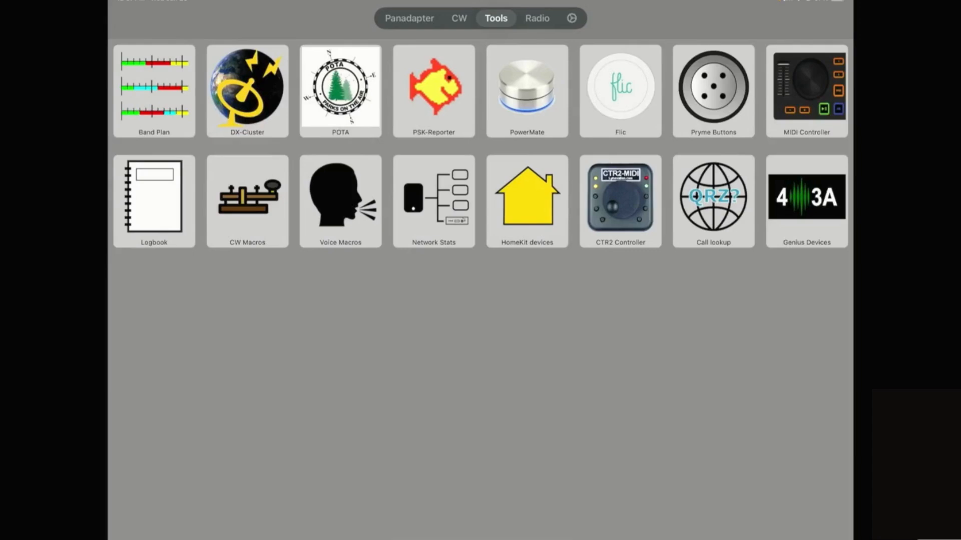
{"action": "left_click", "coordinate": [806, 87]}
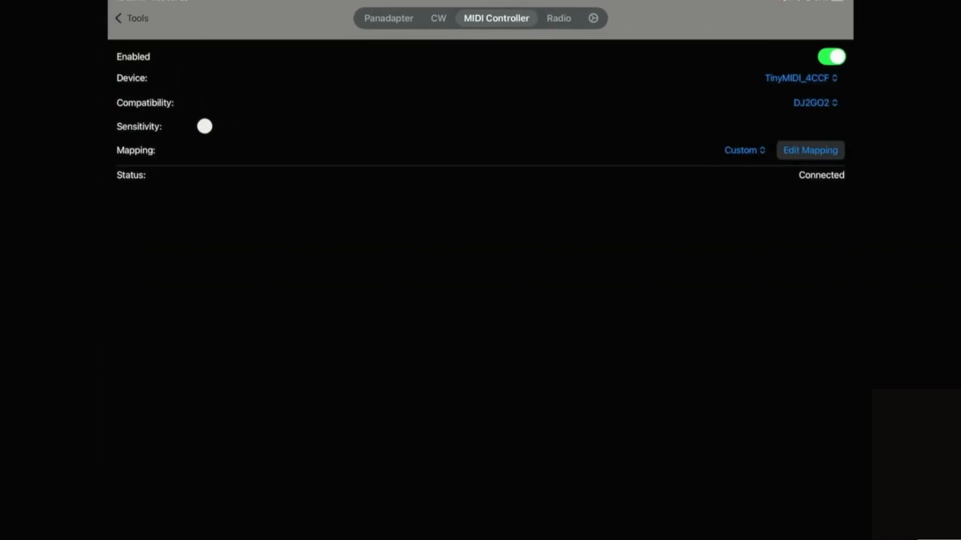
{"action": "left_click", "coordinate": [800, 78]}
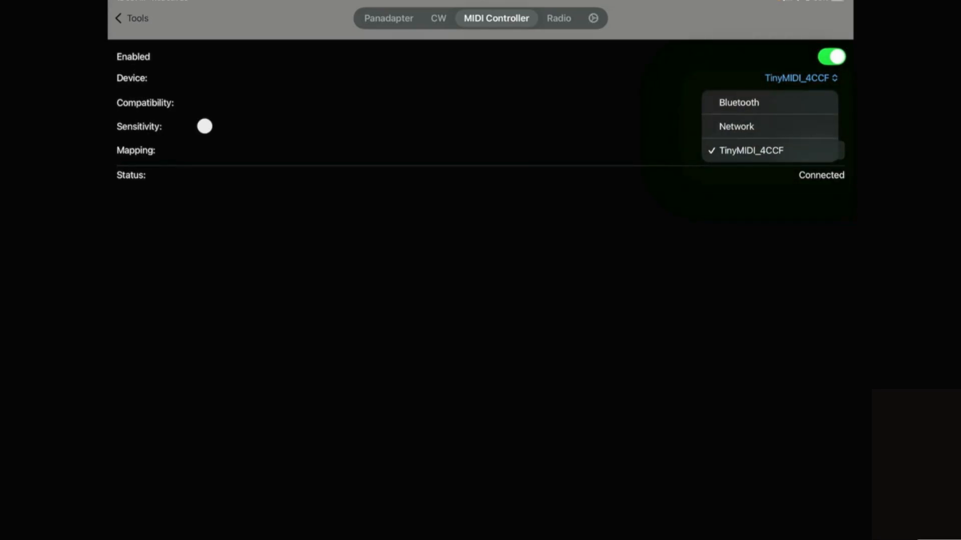
{"action": "left_click", "coordinate": [752, 150]}
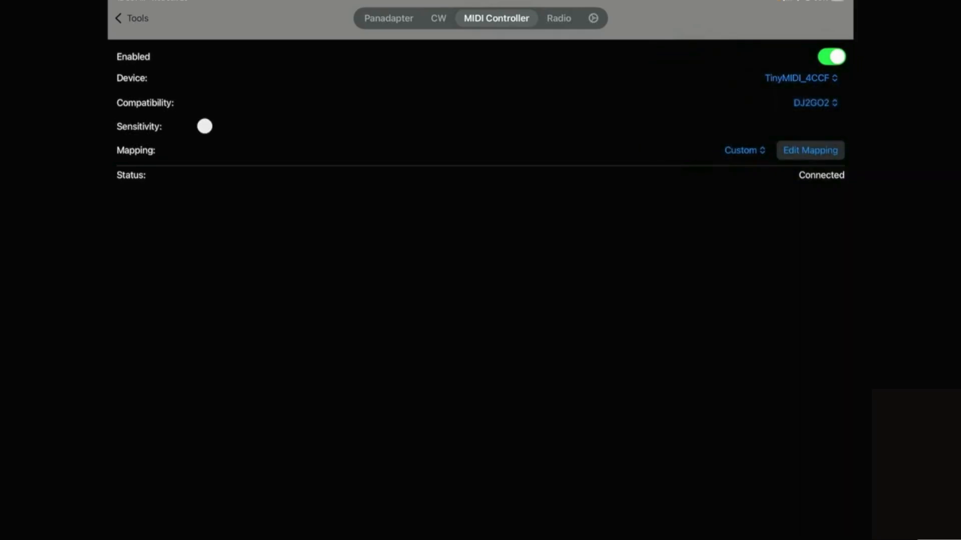
Step: Bring up the mapping editor showing buttons 20 and 21 as CW paddle triggers
{"action": "left_click", "coordinate": [815, 102]}
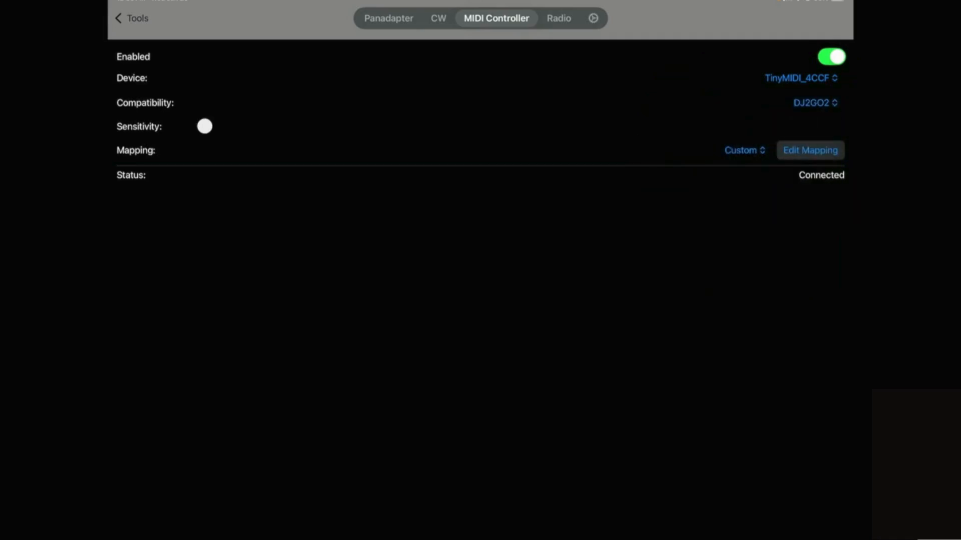
{"action": "left_click", "coordinate": [810, 150]}
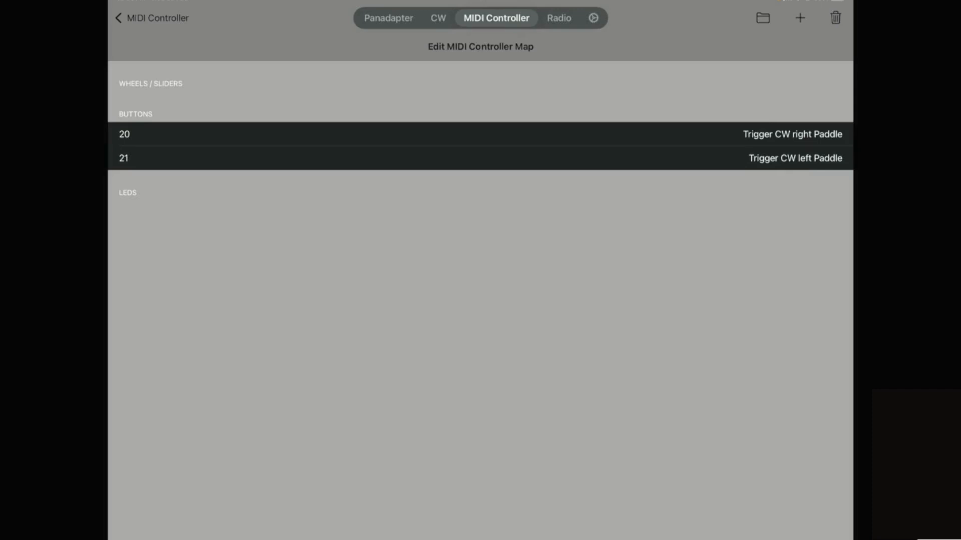
Step: Add a button mapping for code 20 with radio action Trigger CW right Paddle
{"action": "left_click", "coordinate": [798, 18]}
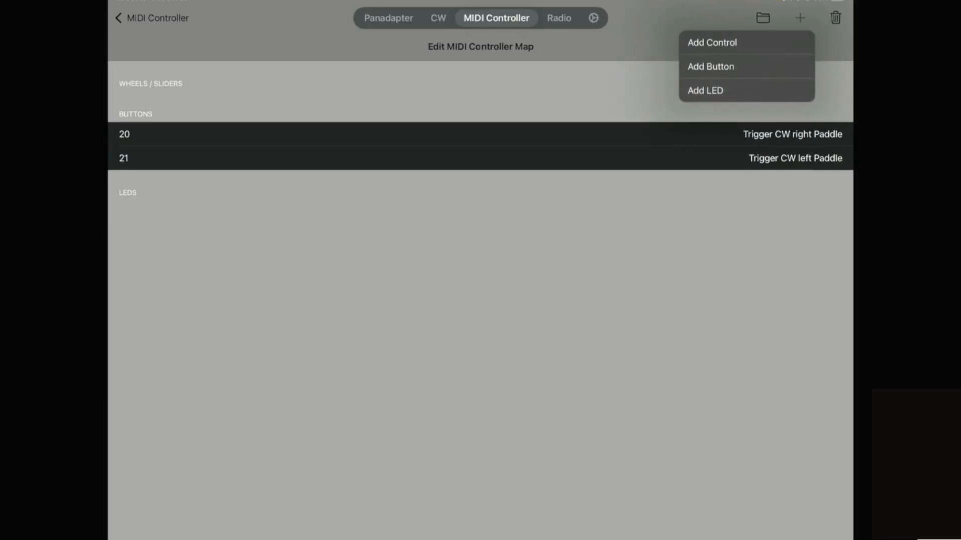
{"action": "left_click", "coordinate": [710, 66]}
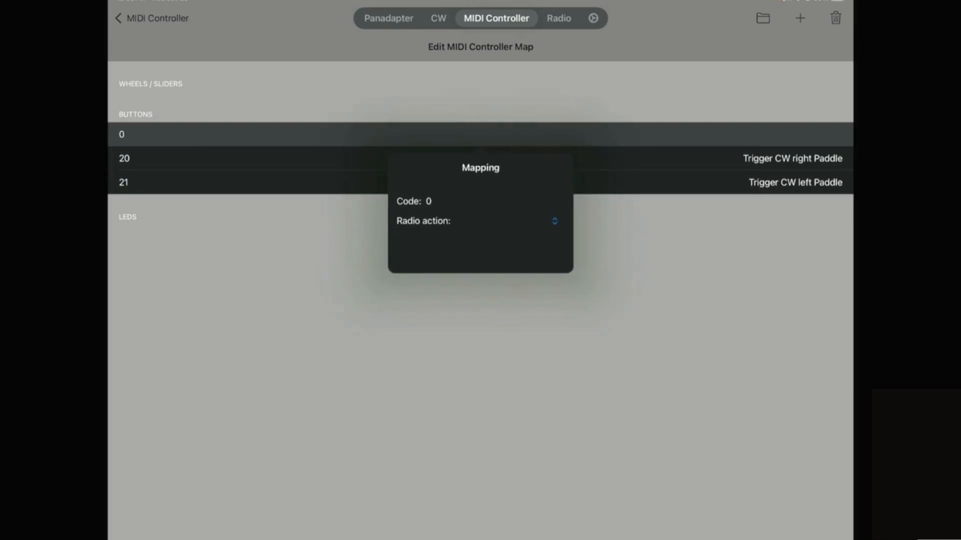
{"action": "left_click", "coordinate": [429, 201]}
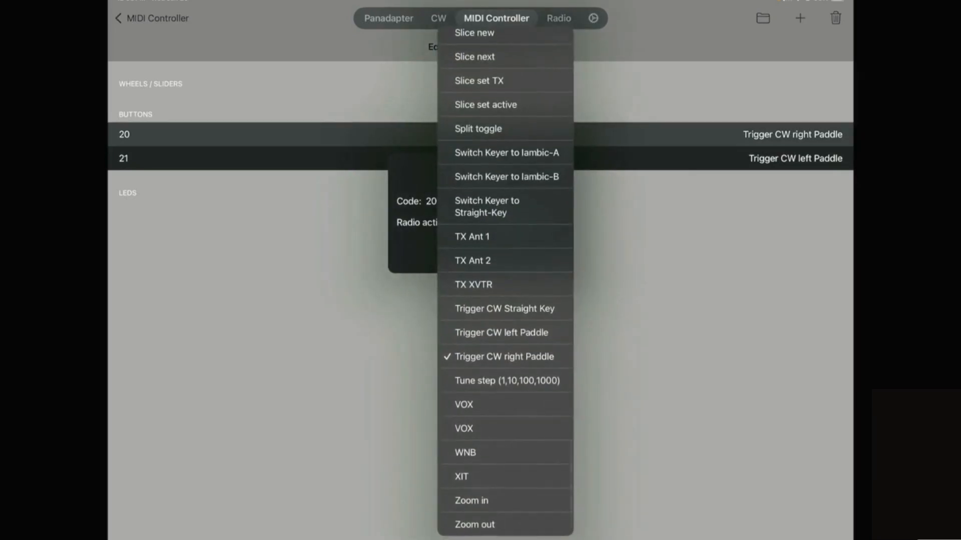
{"action": "left_click", "coordinate": [503, 356]}
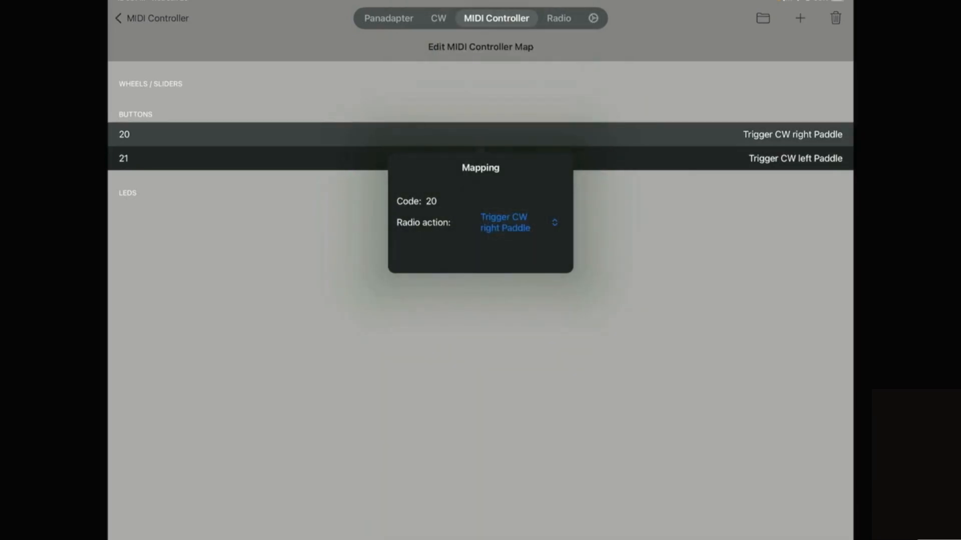